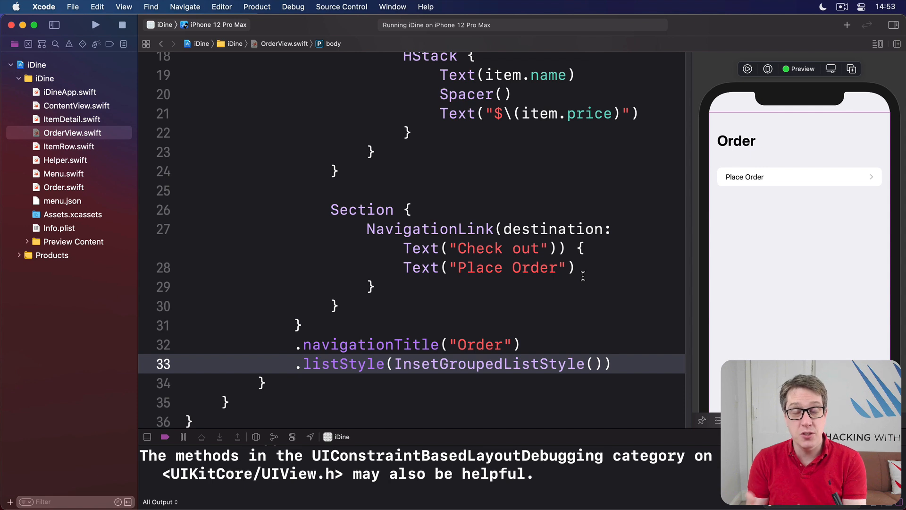
# Open the new-file template chooser with the iOS SwiftUI View template selected
pyautogui.click(604, 364)
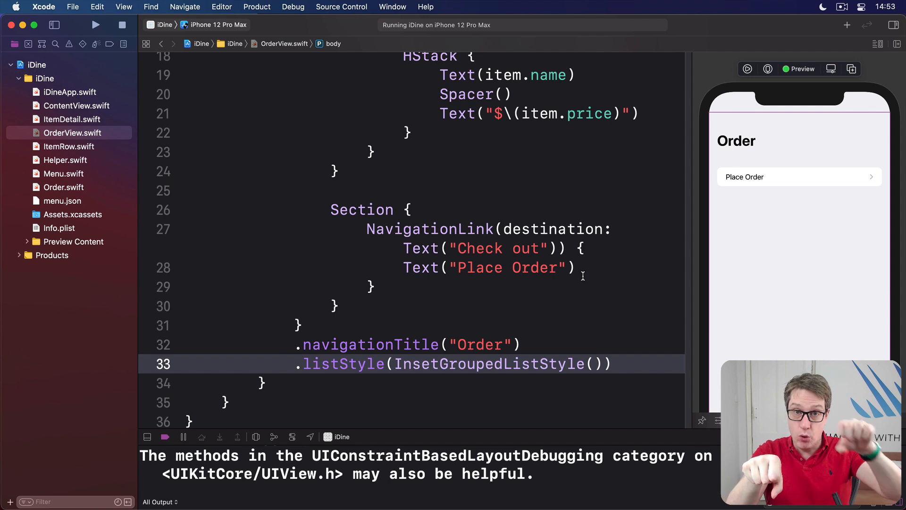
pyautogui.click(604, 363)
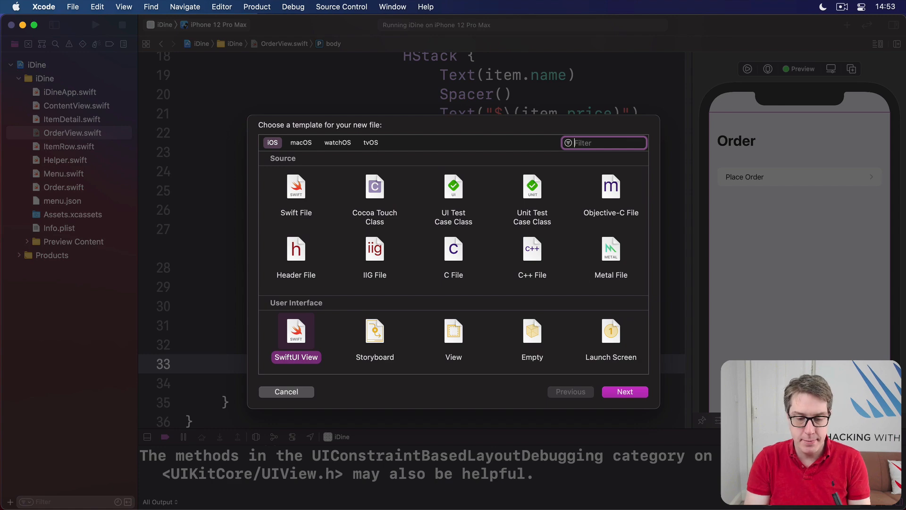
# Create the SwiftUI view file MainView.swift in the iDine group and target
pyautogui.click(625, 391)
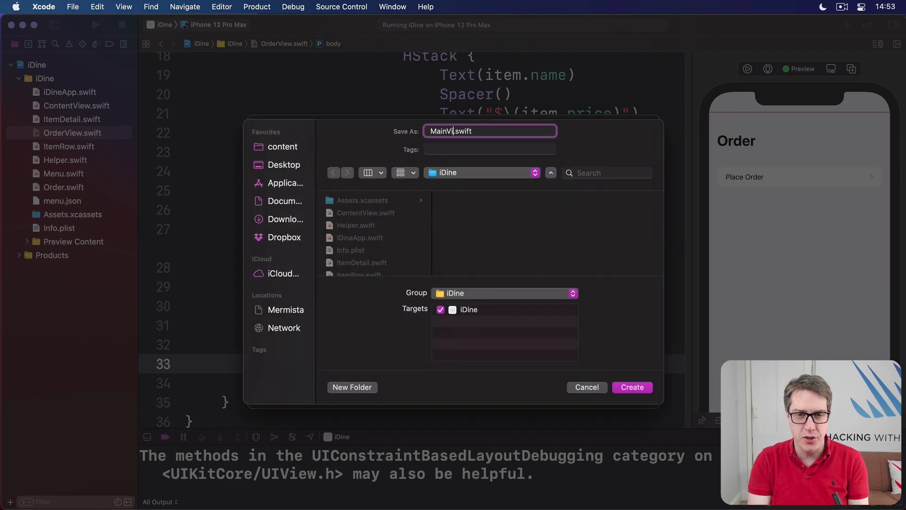
pyautogui.click(632, 386)
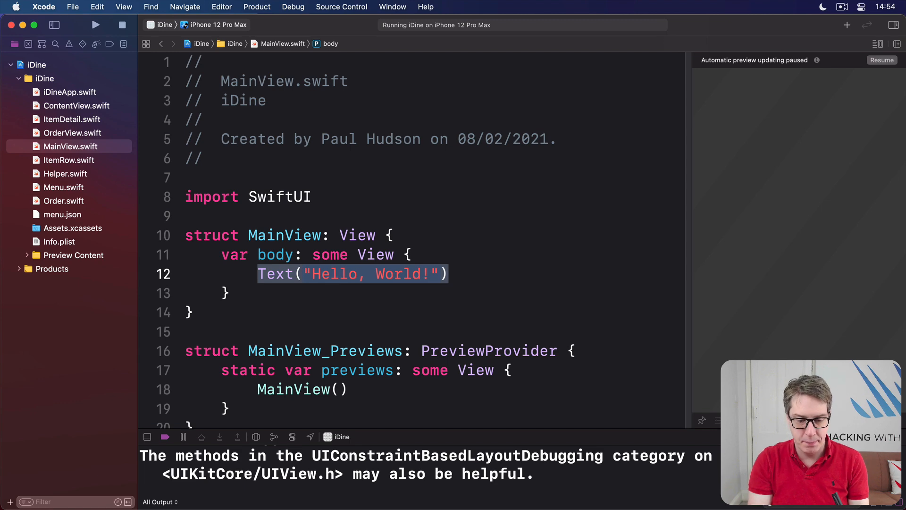
# Replace the Hello World text with TabView { ContentView() OrderView() } and view the preview crash
pyautogui.write('TabView {')
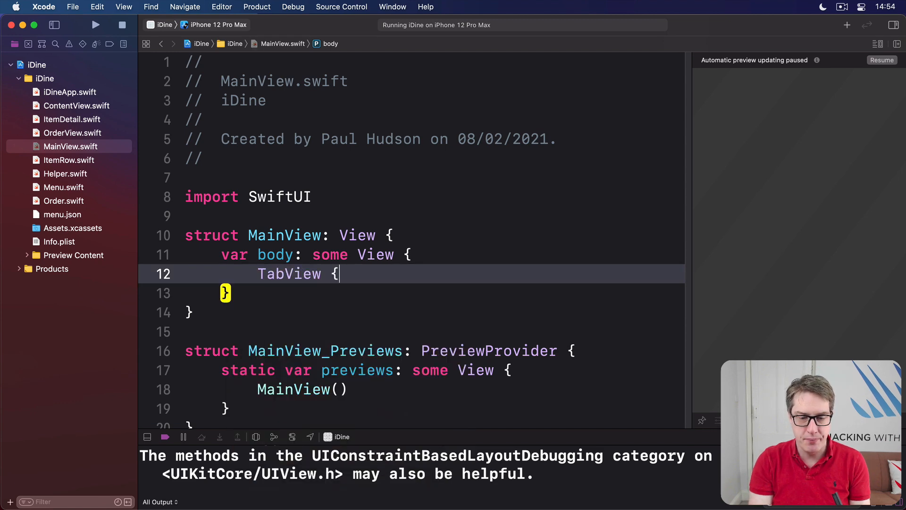
pyautogui.write('ContentVi')
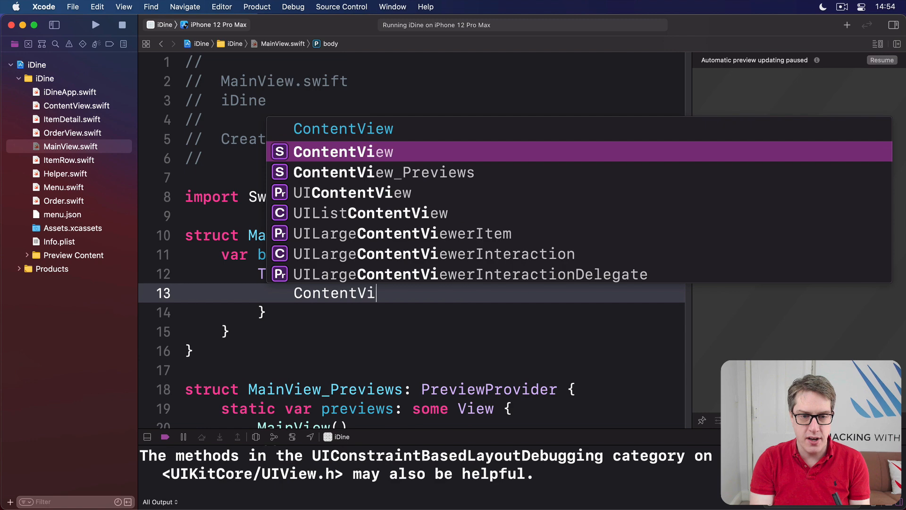
pyautogui.write('OrderView(')
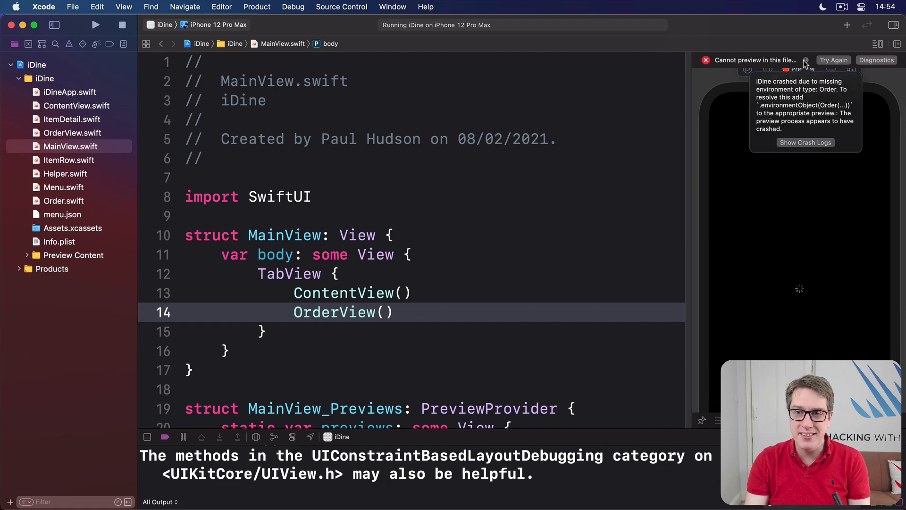
pyautogui.moveTo(780, 103)
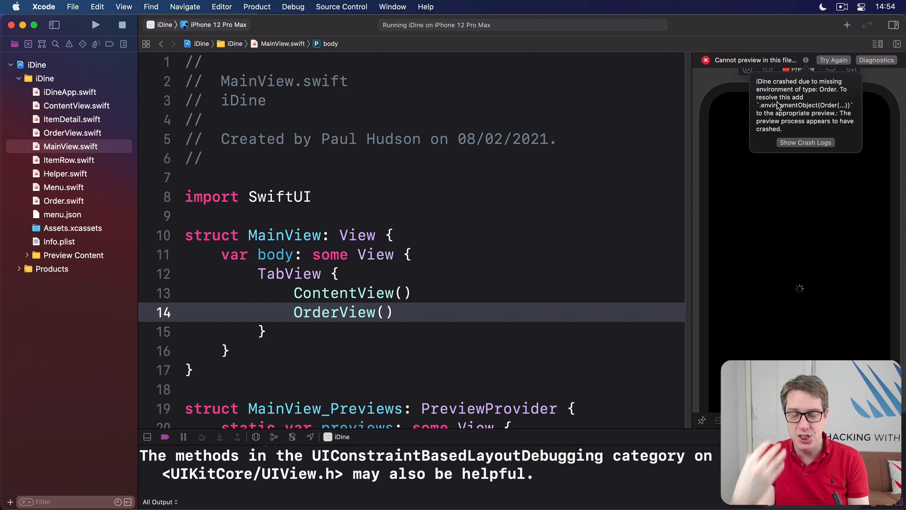
pyautogui.click(396, 312)
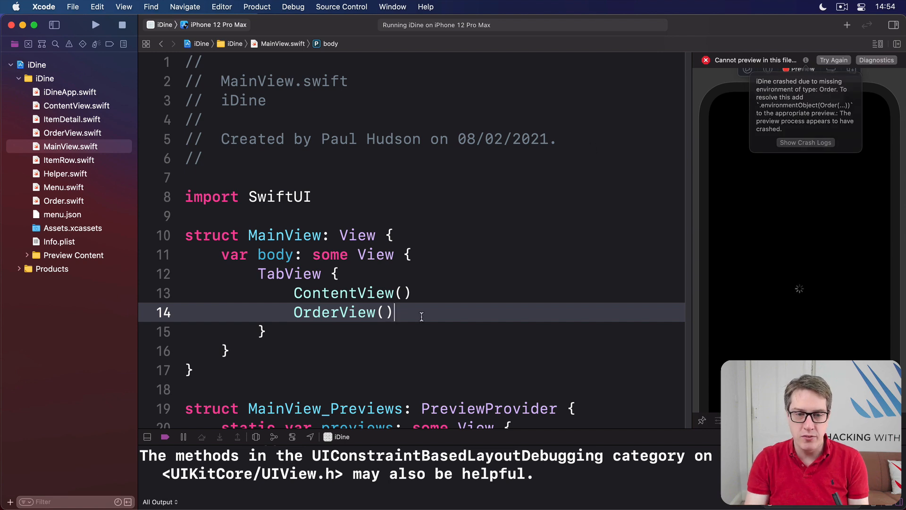
# Add .environmentObject(Order()) to MainView() in MainView_Previews so the menu renders
pyautogui.doubleClick(342, 312)
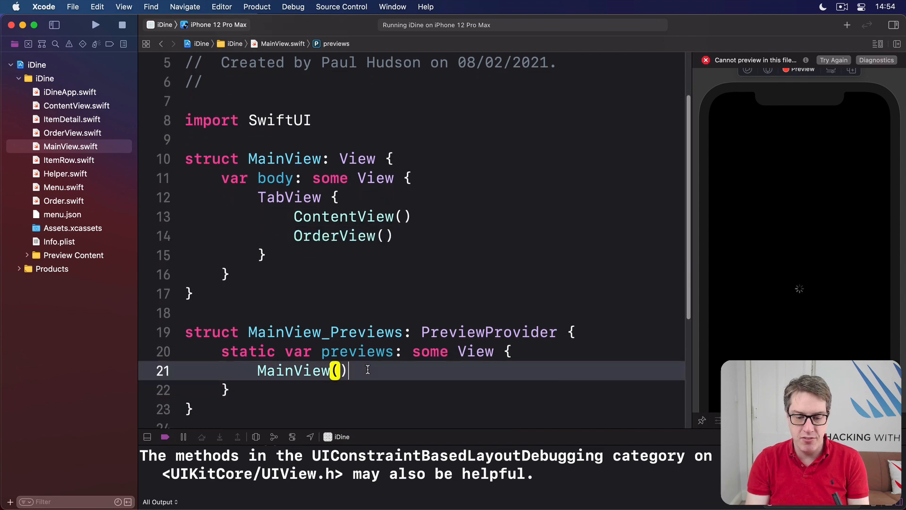
pyautogui.write('.environmentObject(Order(')
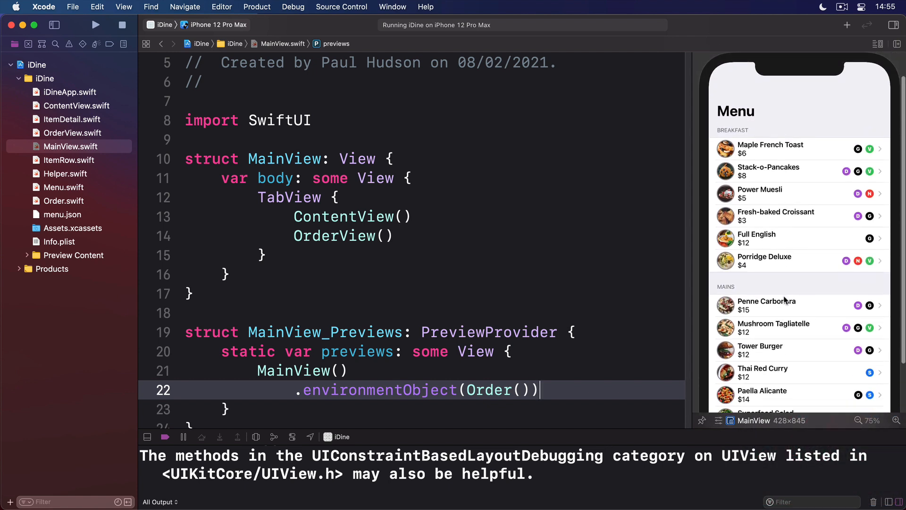
pyautogui.scroll(-3)
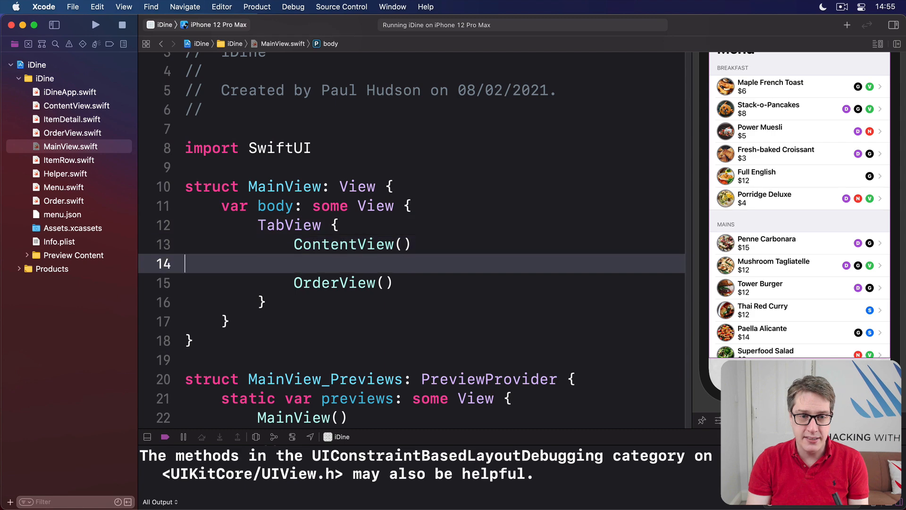
# Give ContentView a Menu tab item label with the list.dash system image
pyautogui.write('.tabItem {')
pyautogui.write('Label("Menu", ')
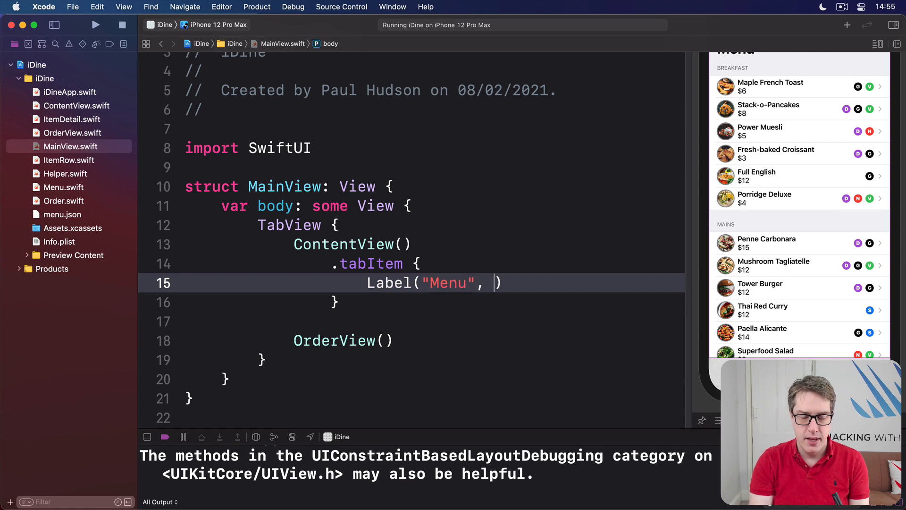
pyautogui.write('systemImage: "')
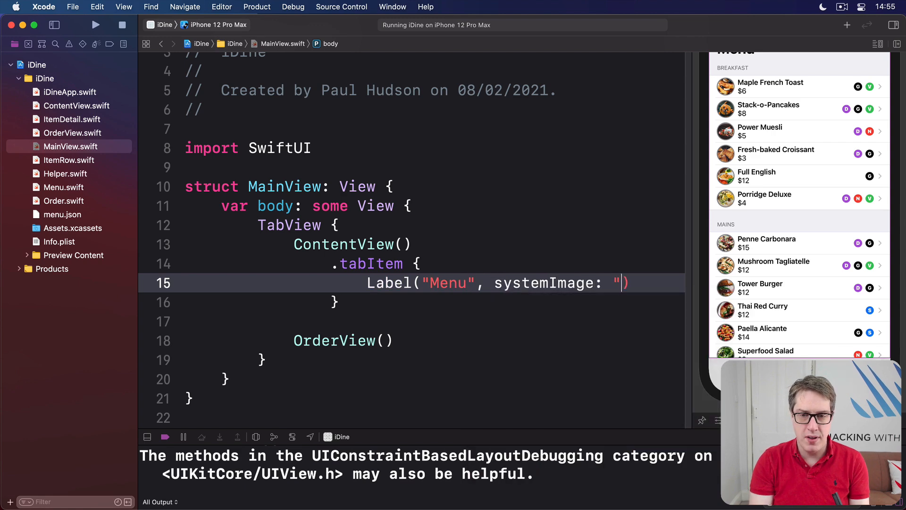
pyautogui.write('list.dash')
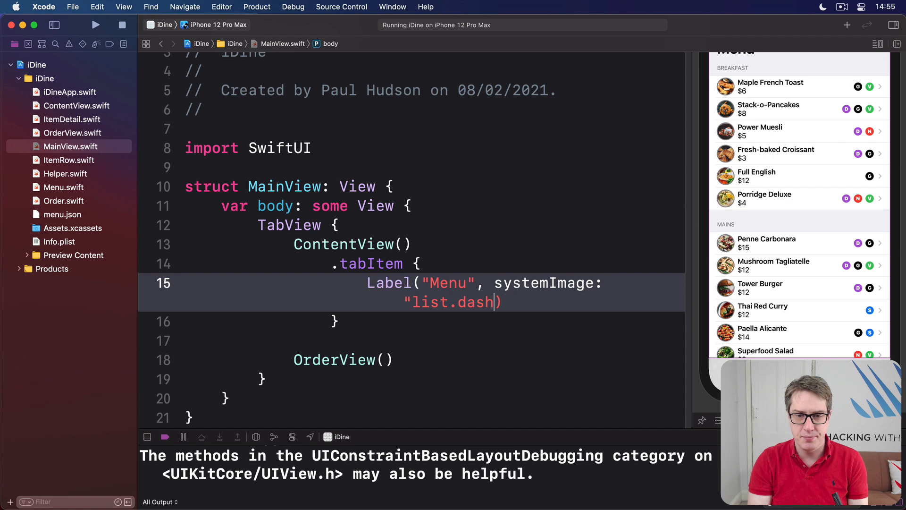
pyautogui.write('"')
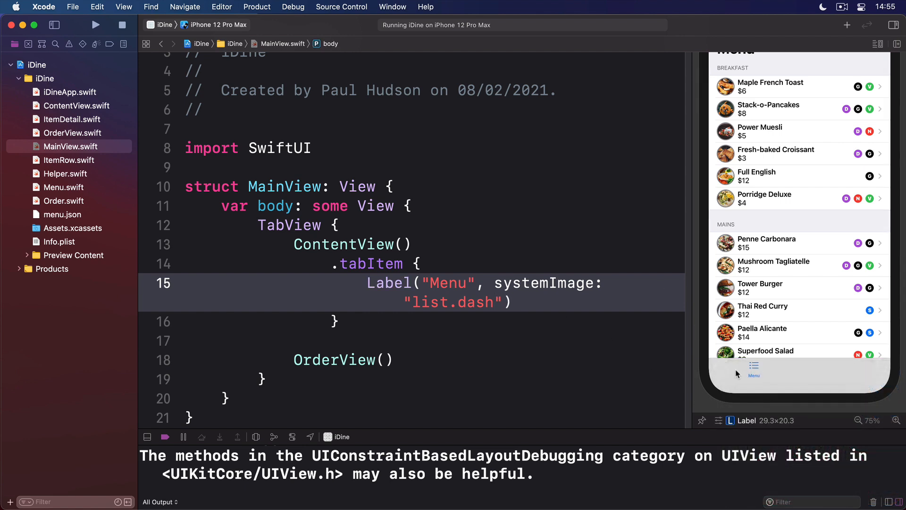
# Give OrderView a tab item Label("Order") with the square.and.pencil system image
pyautogui.click(335, 359)
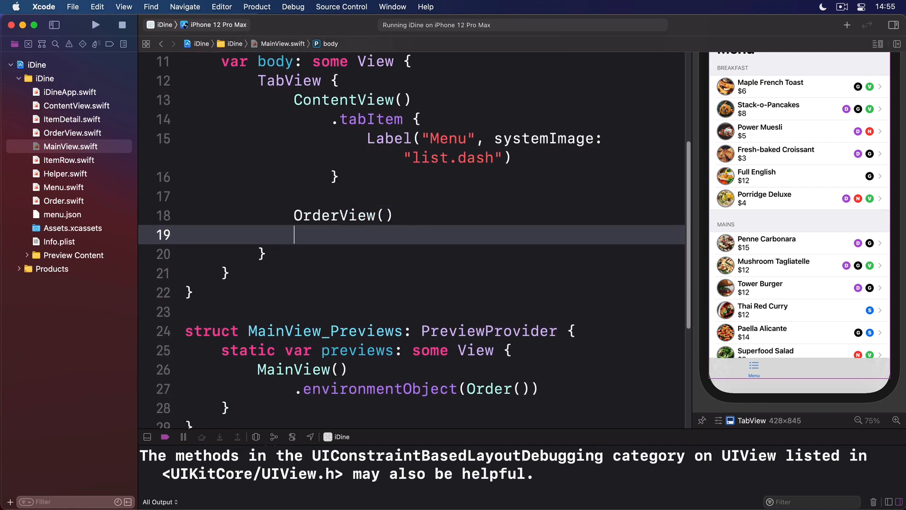
pyautogui.write('.tabItem {')
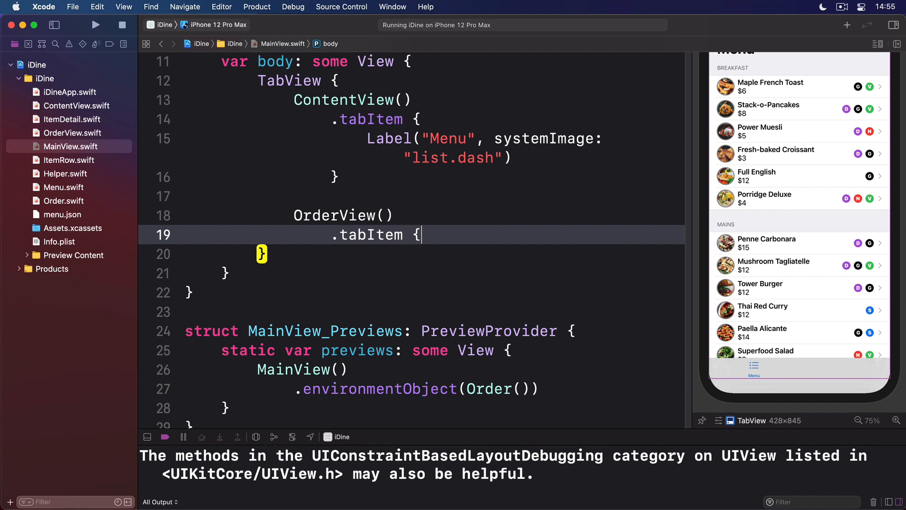
pyautogui.write('Label("Ord"')
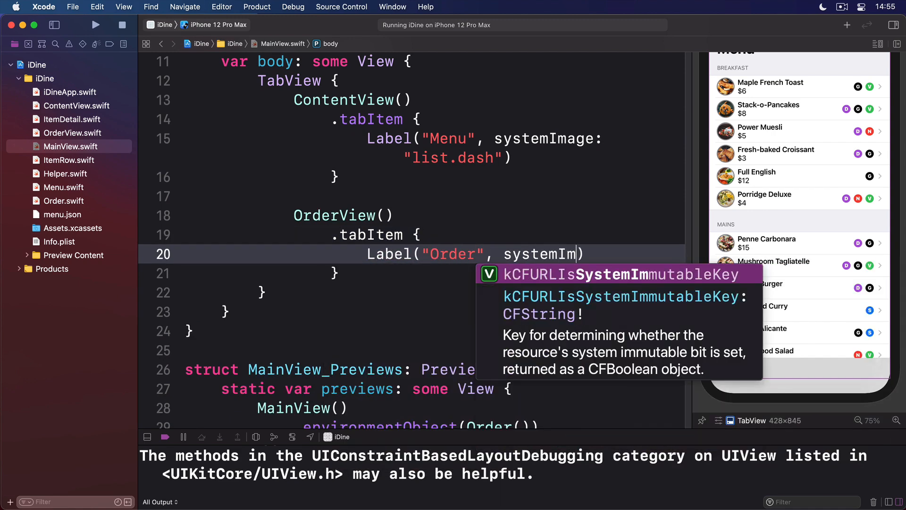
pyautogui.write('square.and.')
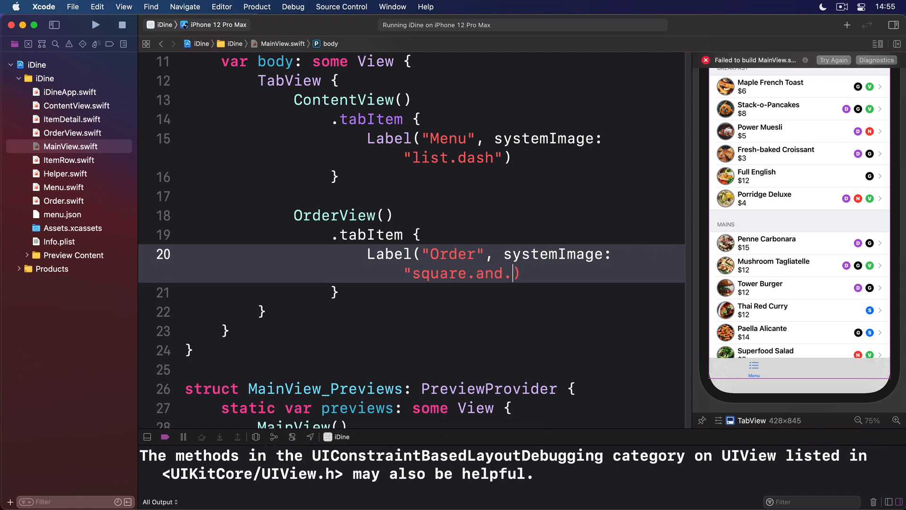
pyautogui.write('pencil"')
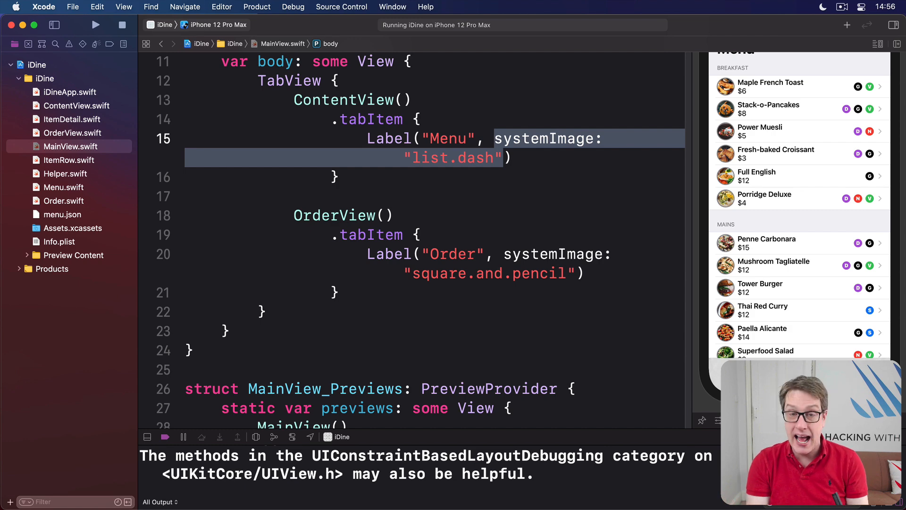
pyautogui.write('sf')
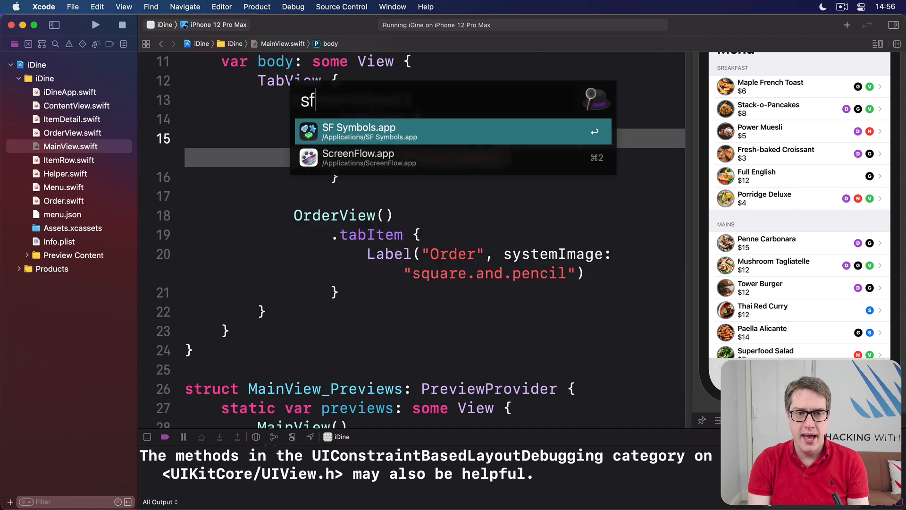
pyautogui.press('escape')
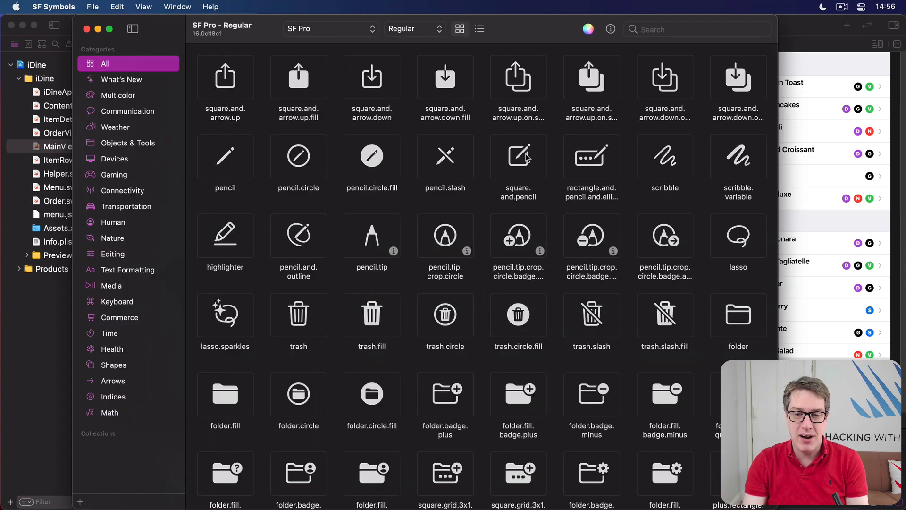
pyautogui.scroll(-3)
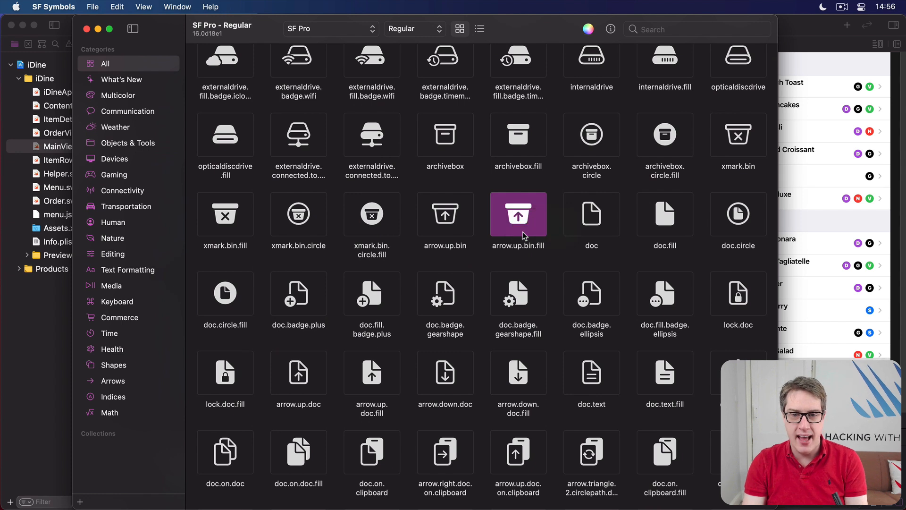
pyautogui.moveTo(518, 266)
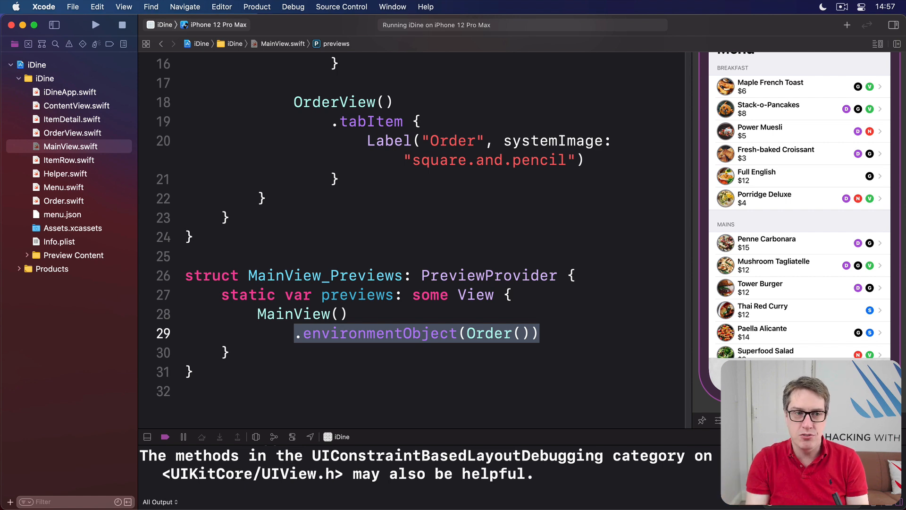
# In iDineApp.swift, replace ContentView() with MainView() inside WindowGroup
pyautogui.click(70, 92)
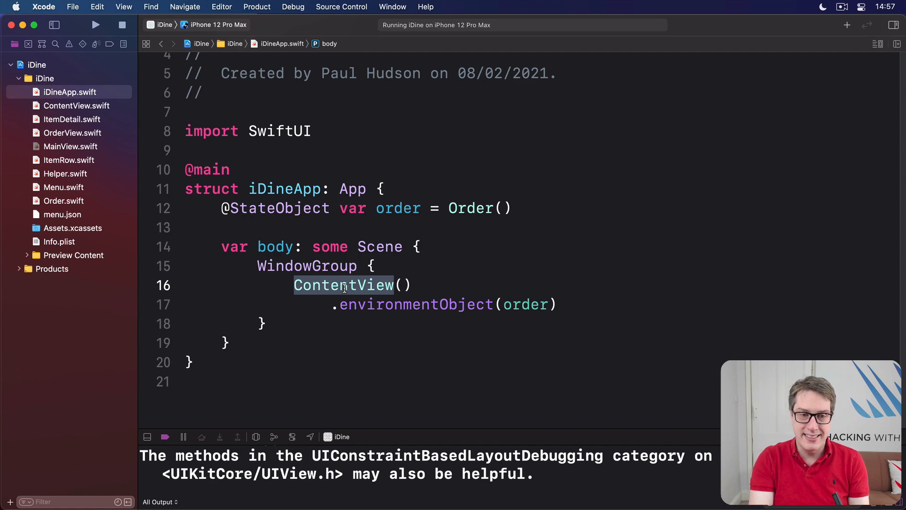
pyautogui.write('MainView')
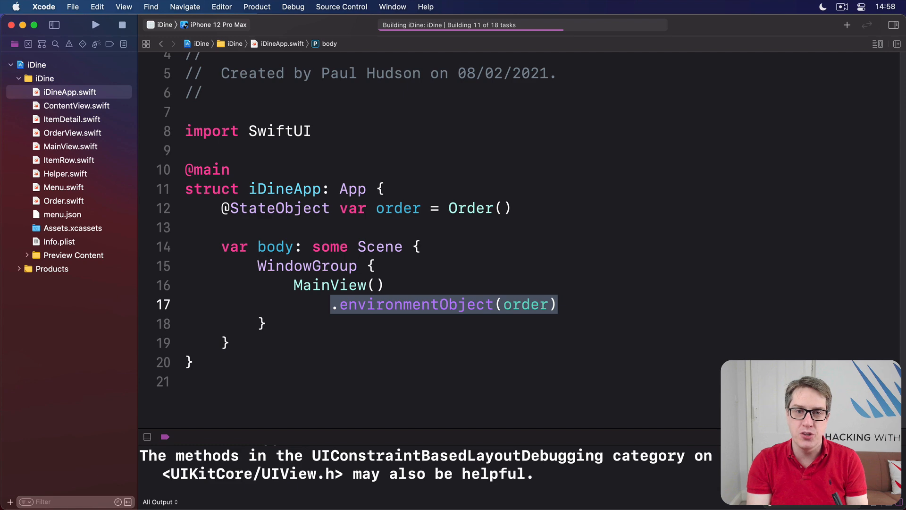
# Run iDine, switch between Menu and Order tabs, confirm Thai Red Curry, open Power Muesli
pyautogui.click(95, 24)
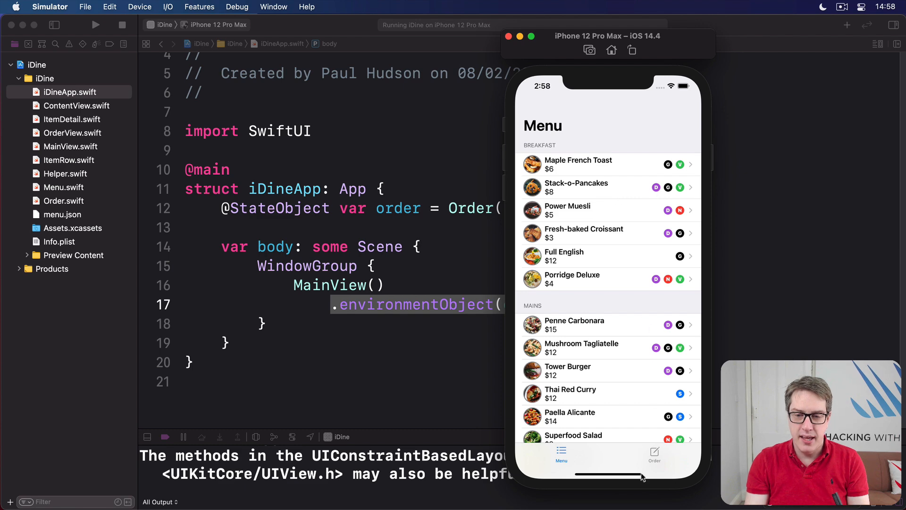
pyautogui.click(654, 455)
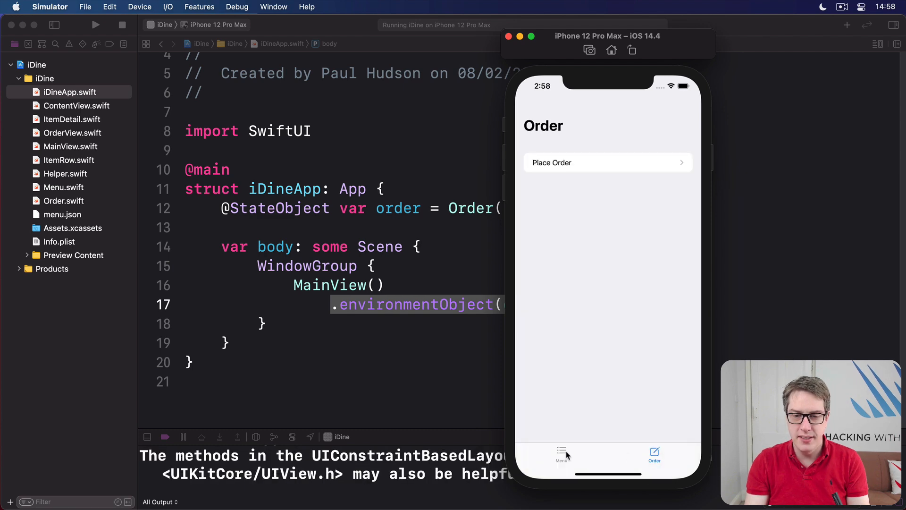
pyautogui.click(561, 455)
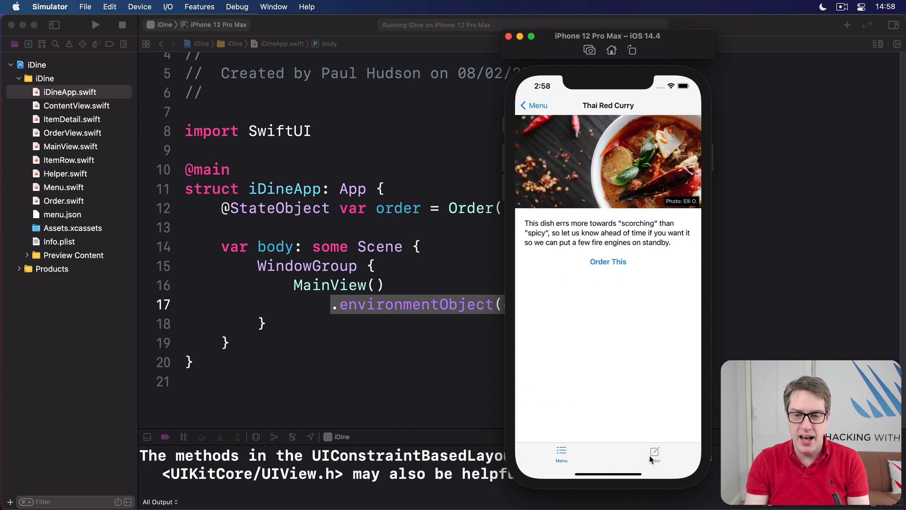
pyautogui.click(654, 454)
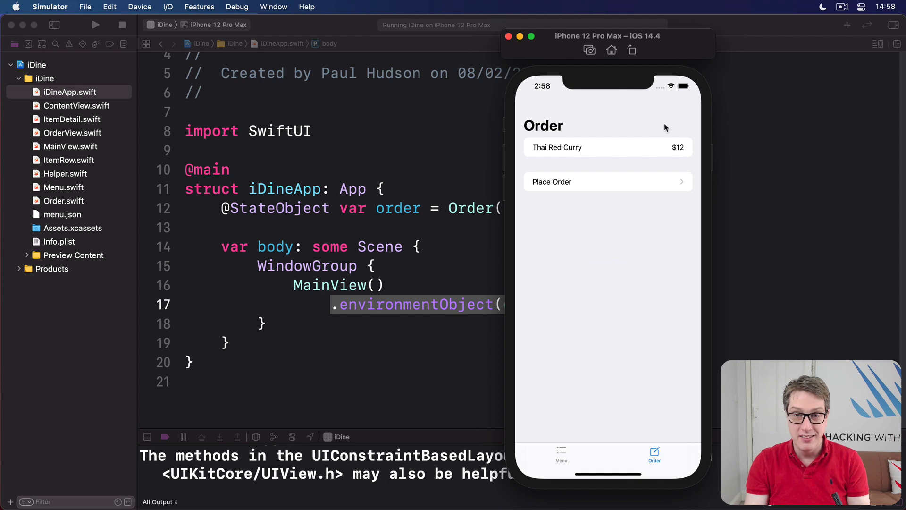
pyautogui.moveTo(574, 438)
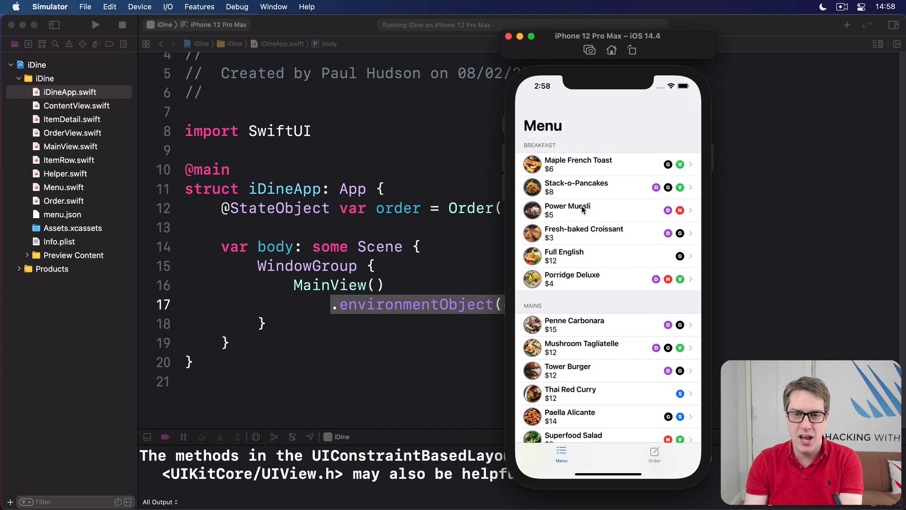
pyautogui.click(567, 209)
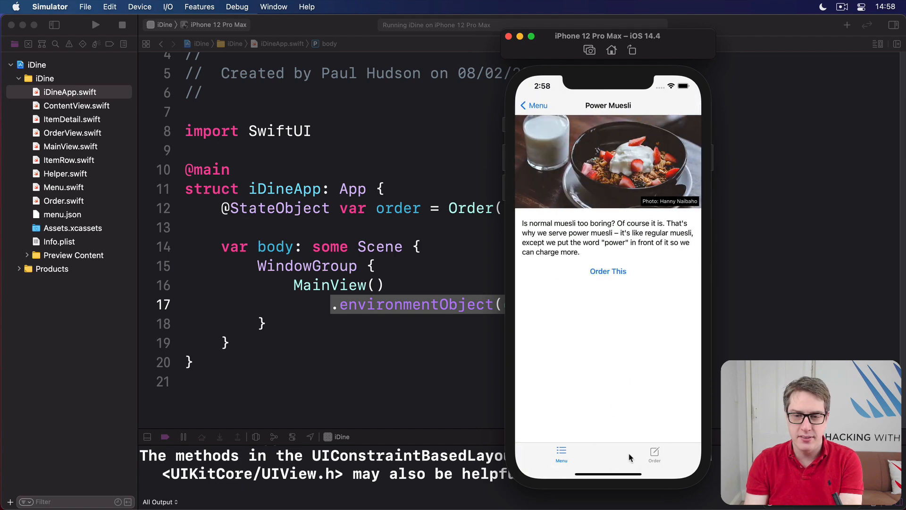
pyautogui.click(654, 452)
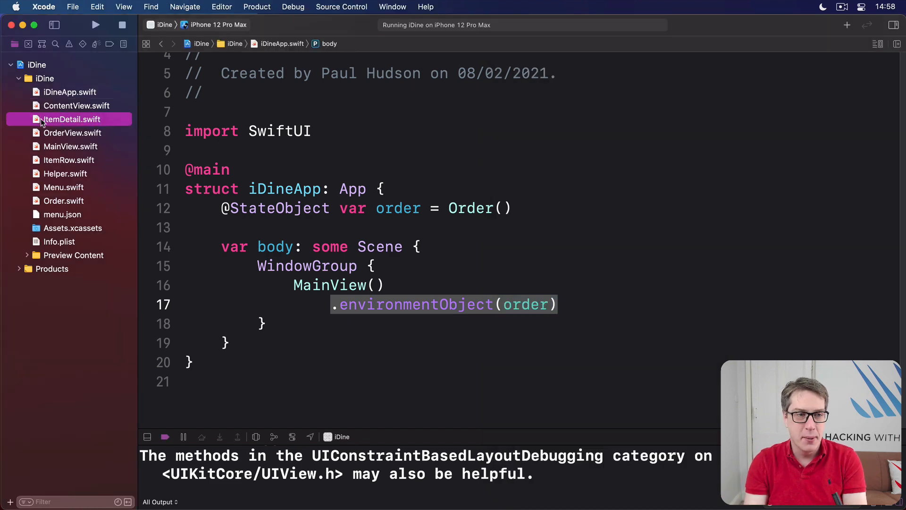
pyautogui.click(73, 132)
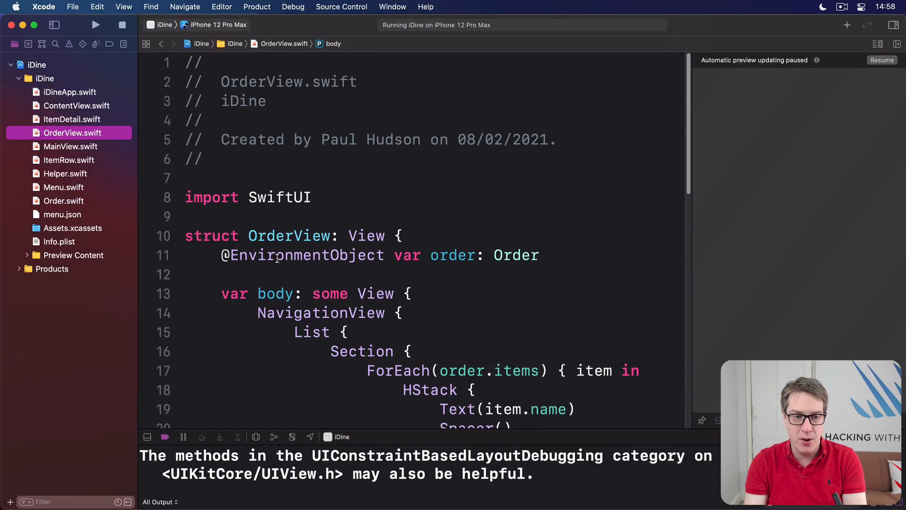
pyautogui.doubleClick(306, 255)
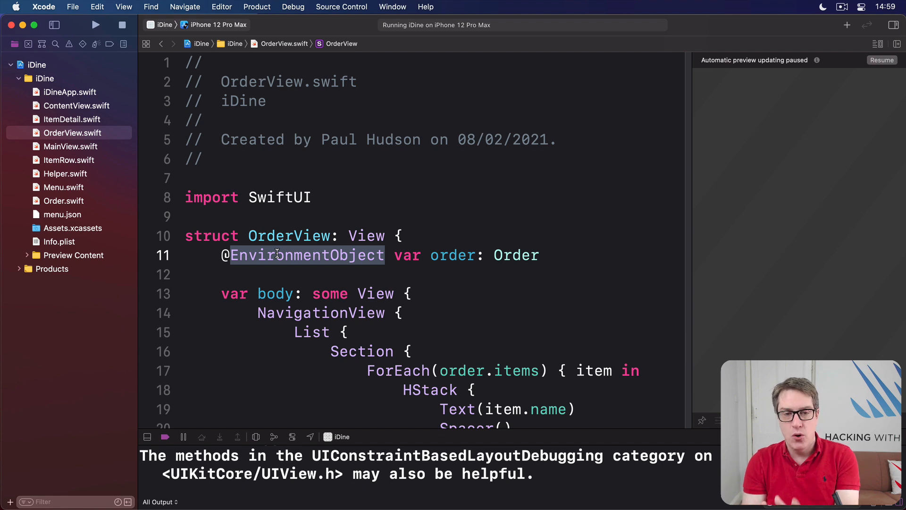
pyautogui.scroll(-3)
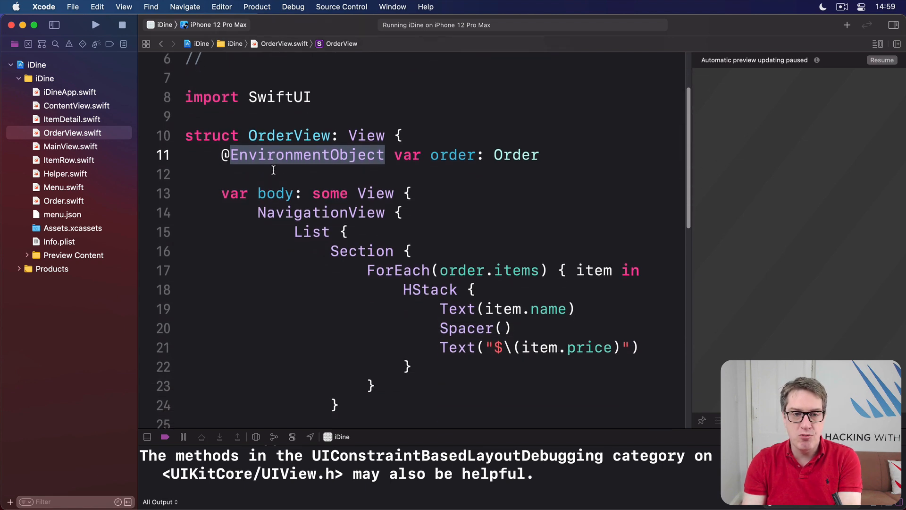